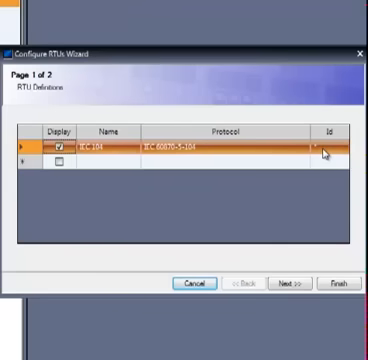
- Accept the IEC 104 RTU row with protocol IEC 60870-5-104 and advance to point definitions
click(287, 285)
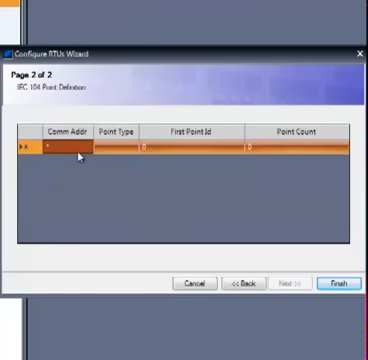
- Enter common address 1 for the Single-Point definition and move to the point count
text(1)
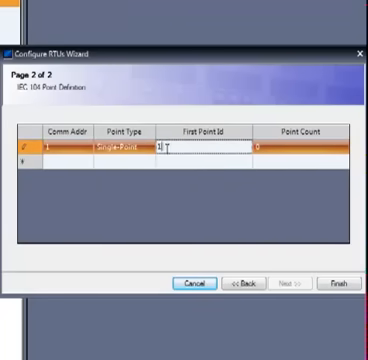
click(280, 154)
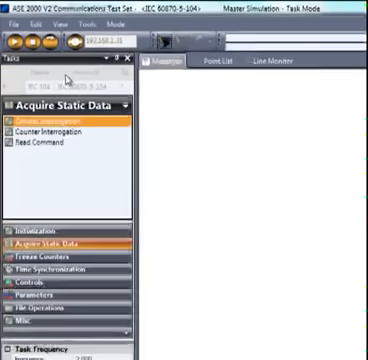
- Select the IEC 104 RTU as the target for the Acquire Static Data tasks
click(52, 233)
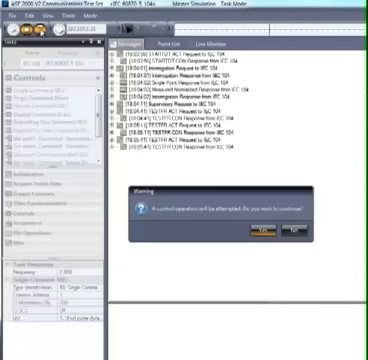
- Confirm the Single Command SBO control warning with Yes
click(271, 228)
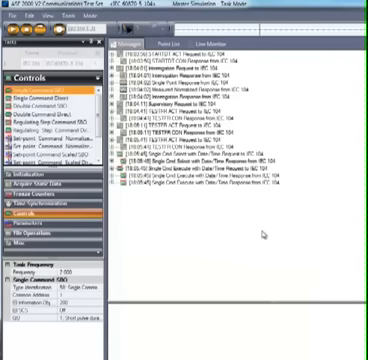